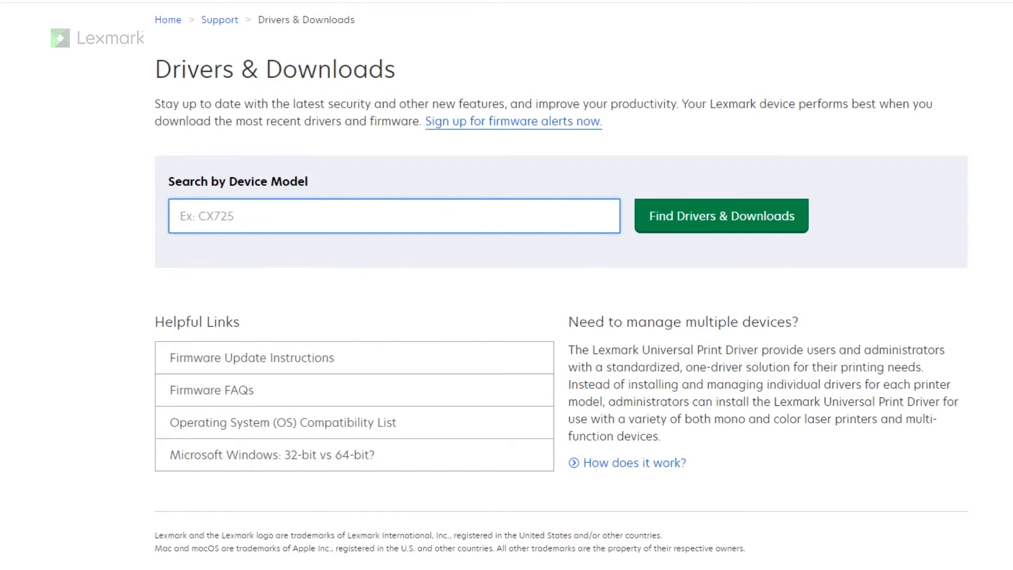
Step: Search the Lexmark site for CX331 drivers and browse the Windows 10 results
text(CX331)
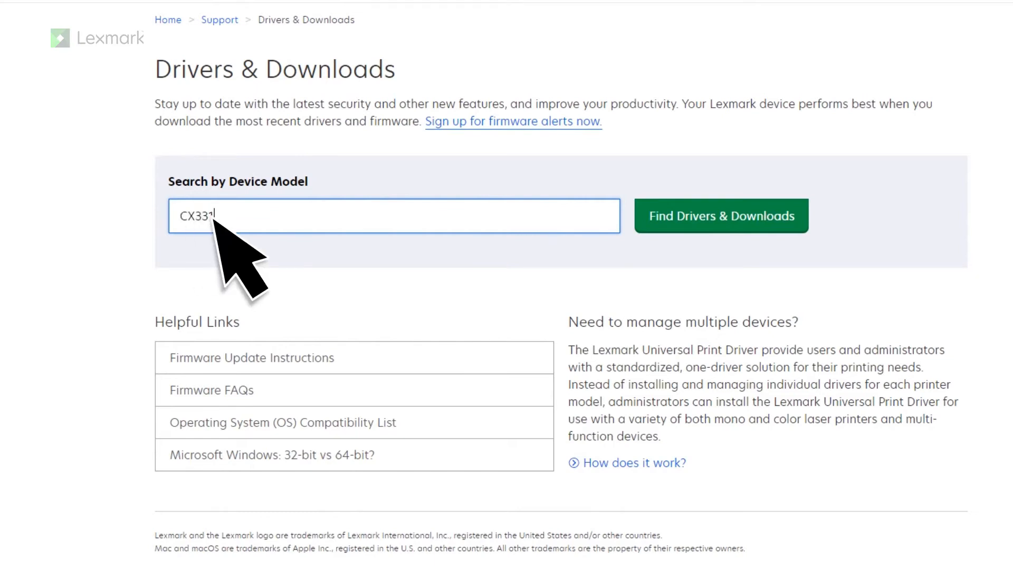
click(720, 216)
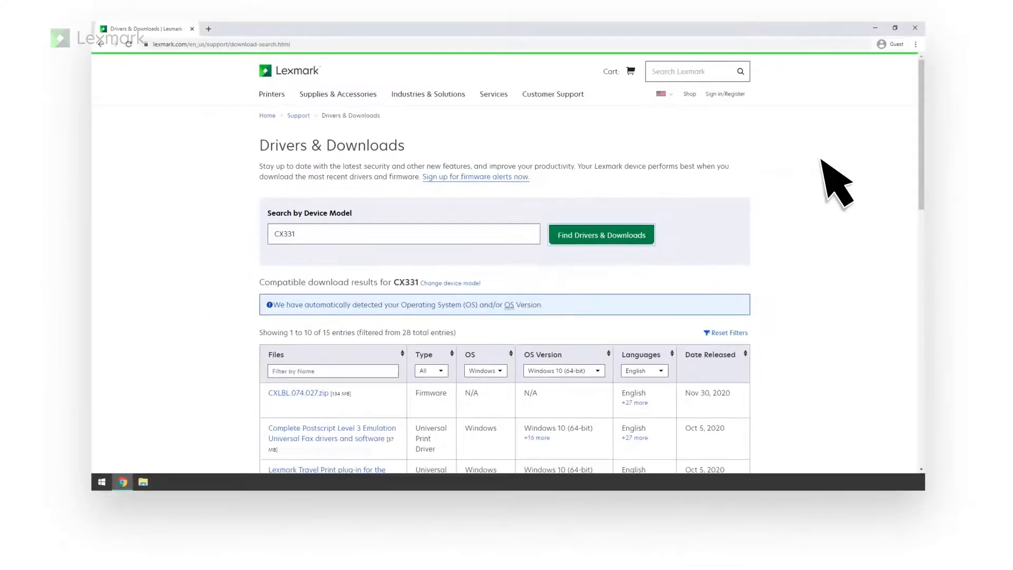
scroll(down, 3)
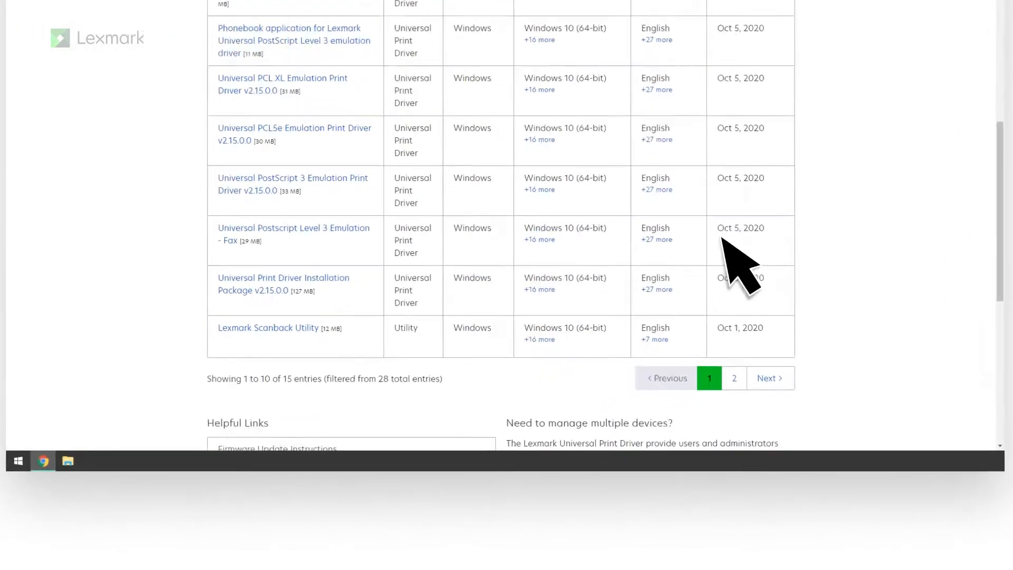
Step: Download the Universal Print Driver Installation Package v2.15.0.0 and launch the installer
click(284, 284)
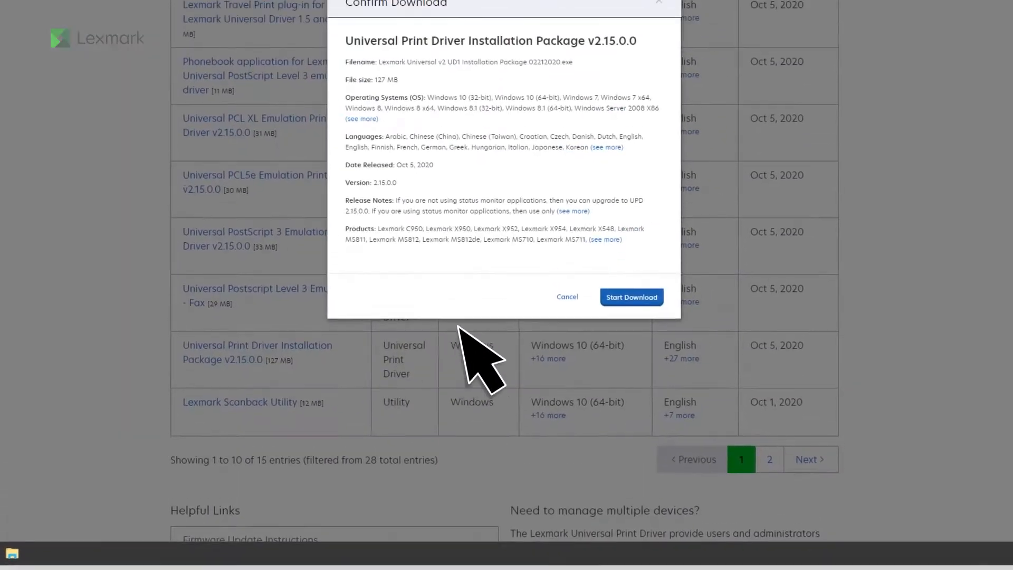
click(630, 297)
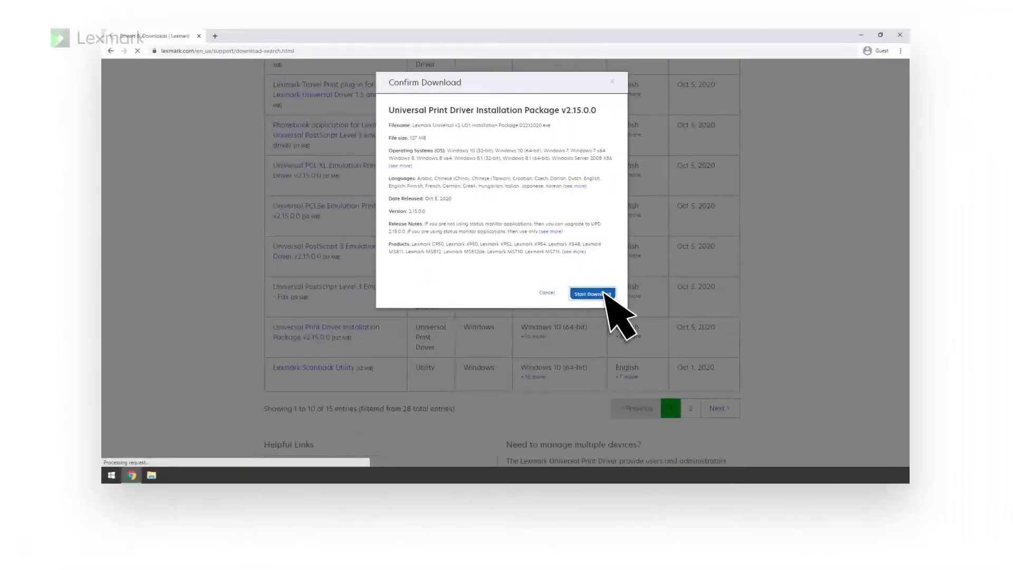
click(591, 294)
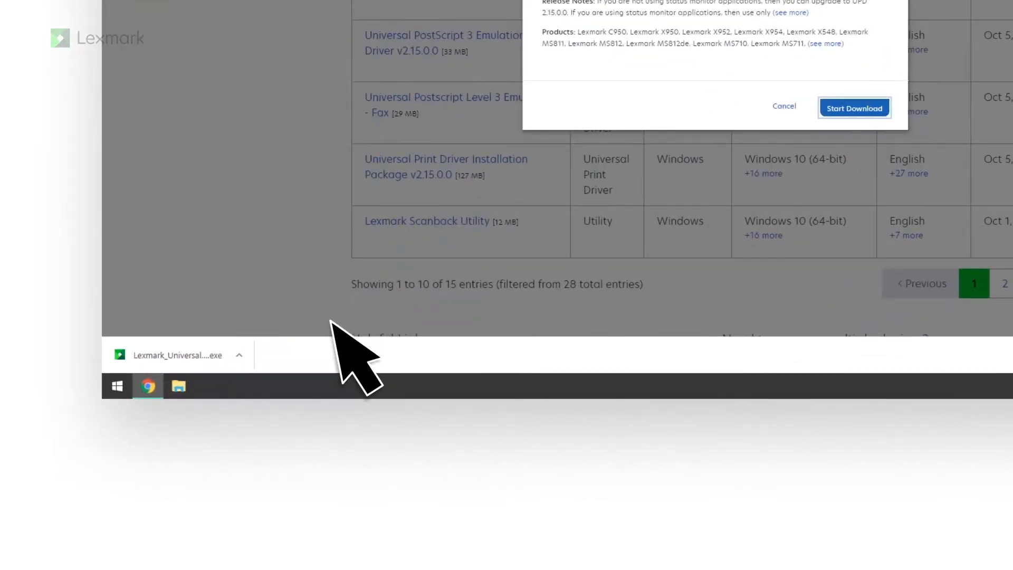
click(238, 355)
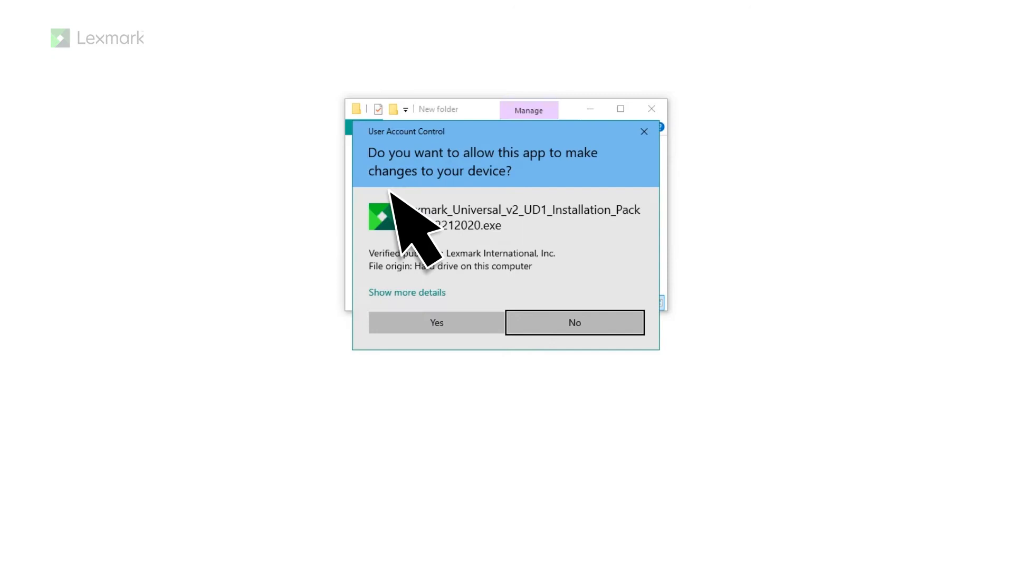
Step: Allow the installer through User Account Control and start an Install Now installation
click(437, 323)
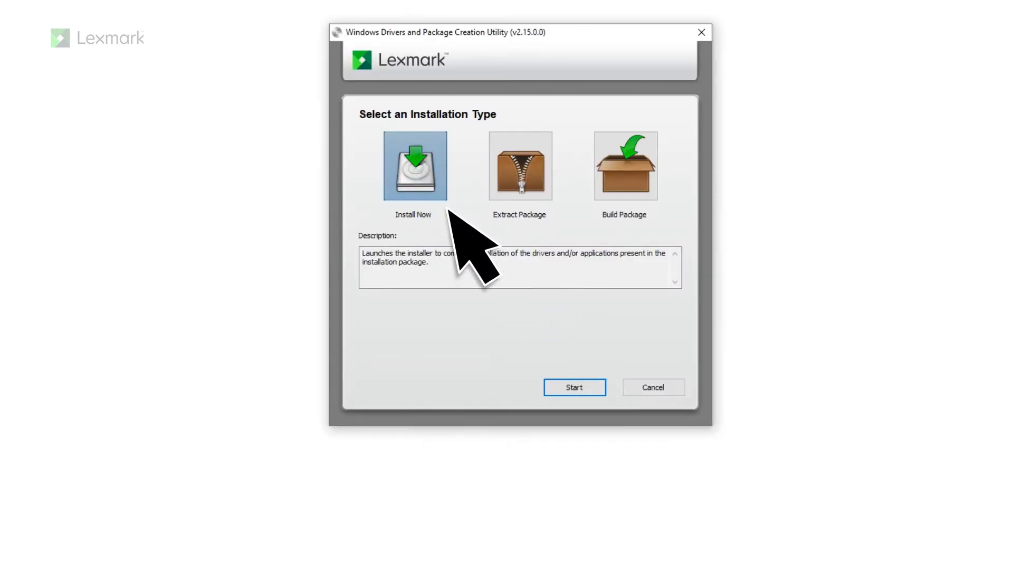
click(573, 387)
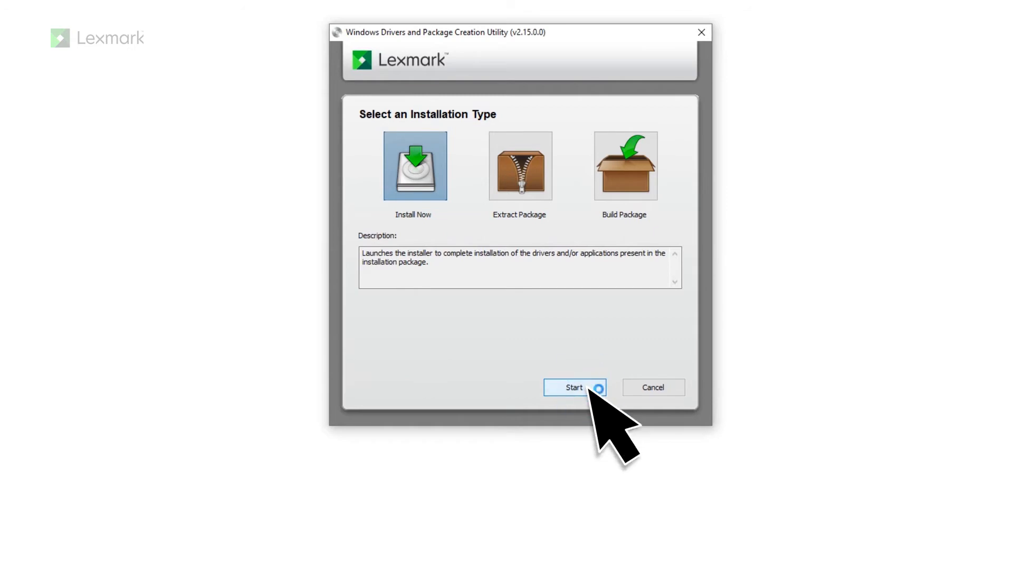
click(574, 387)
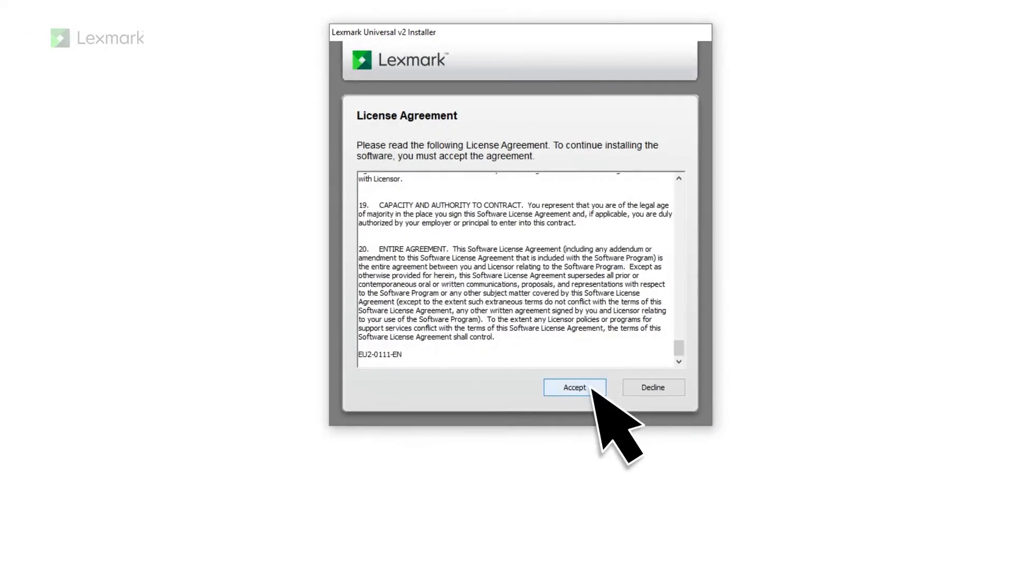
Step: Accept the license agreement and proceed past the Security Notification page
click(574, 387)
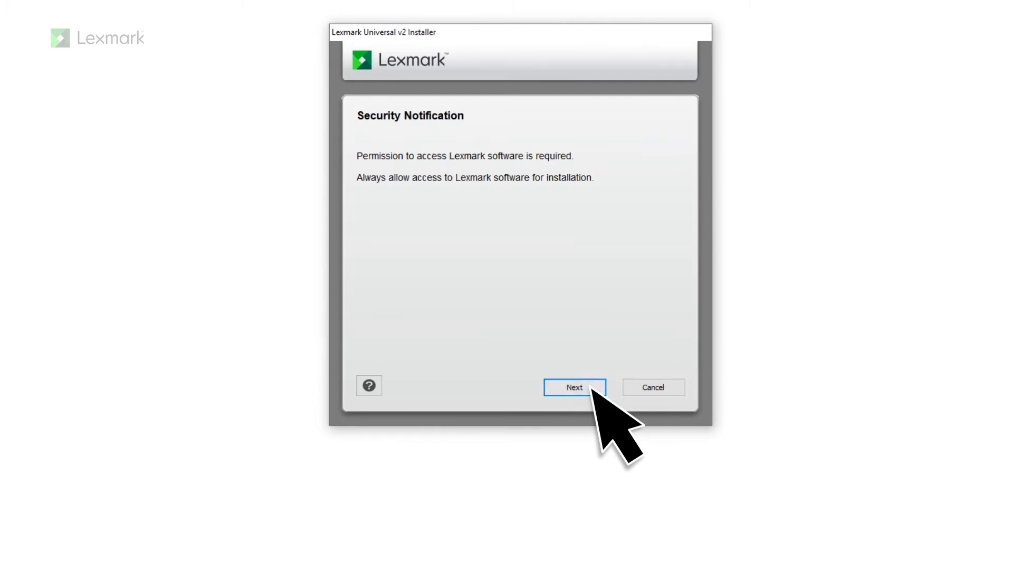
click(574, 386)
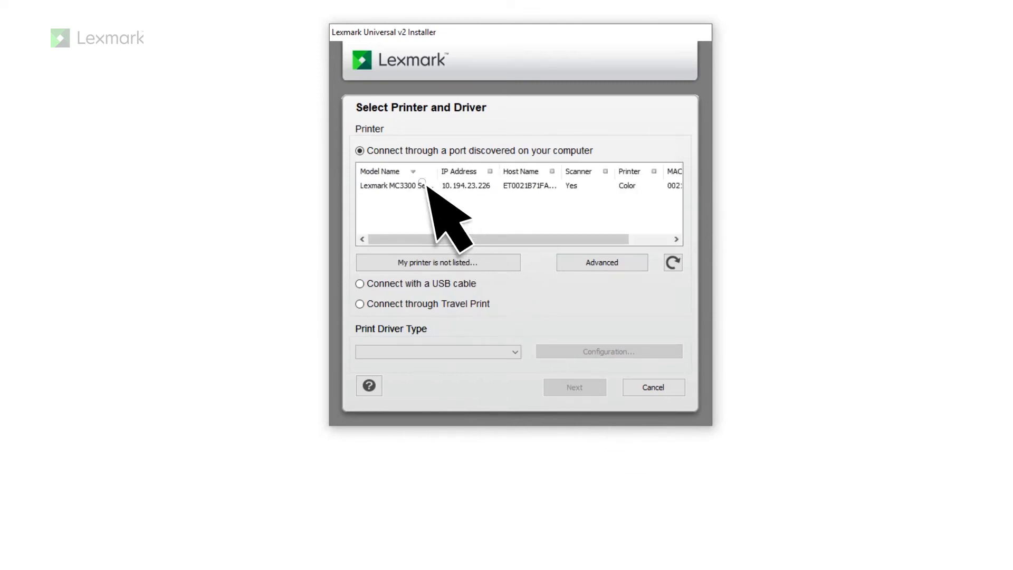
Step: Install the Universal v2 PS3 driver for the discovered Lexmark MC3300, then finish
click(574, 386)
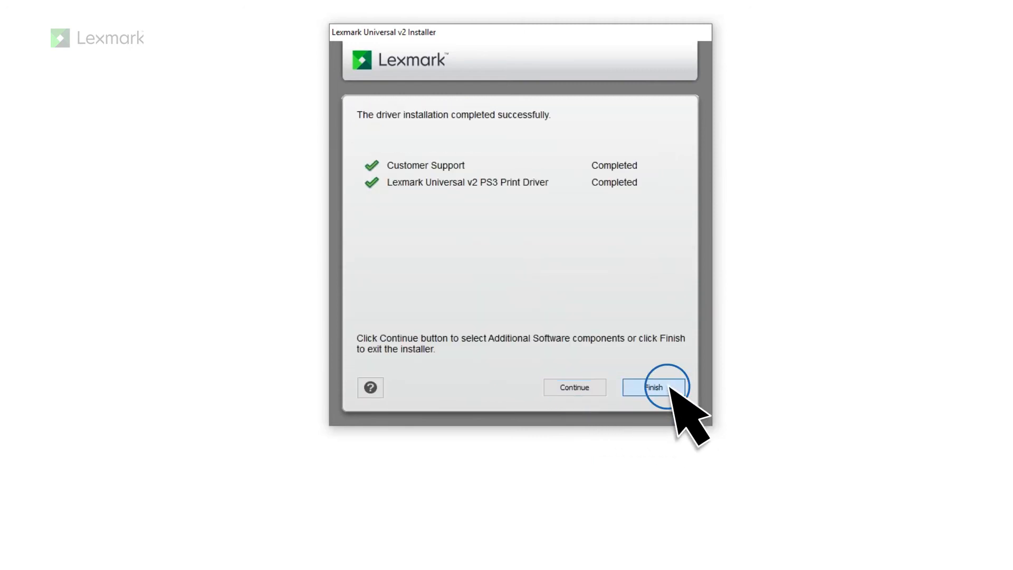
click(653, 387)
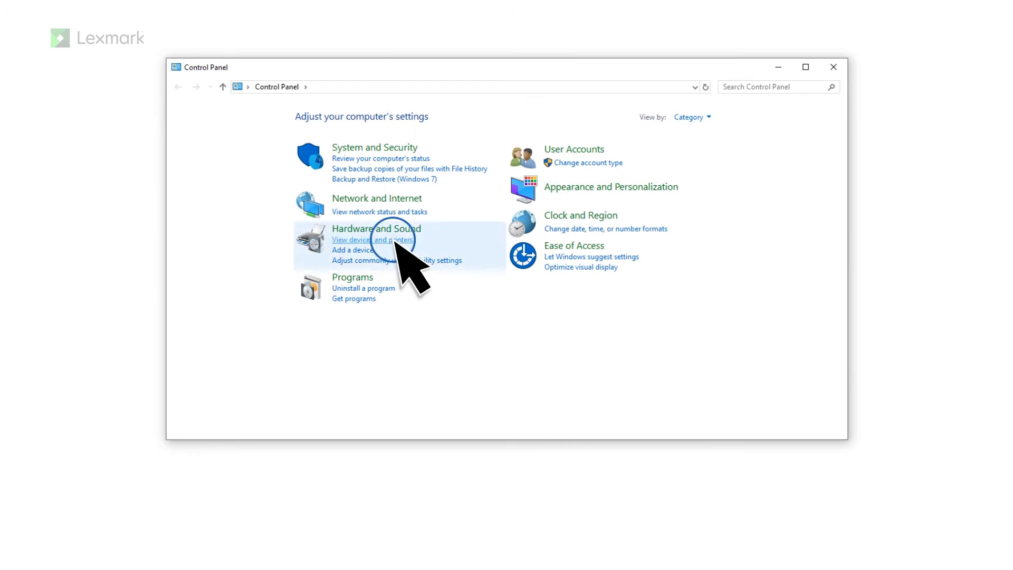
Step: Start a scan on printer ET0021B71FAE72 from Devices and Printers
click(372, 239)
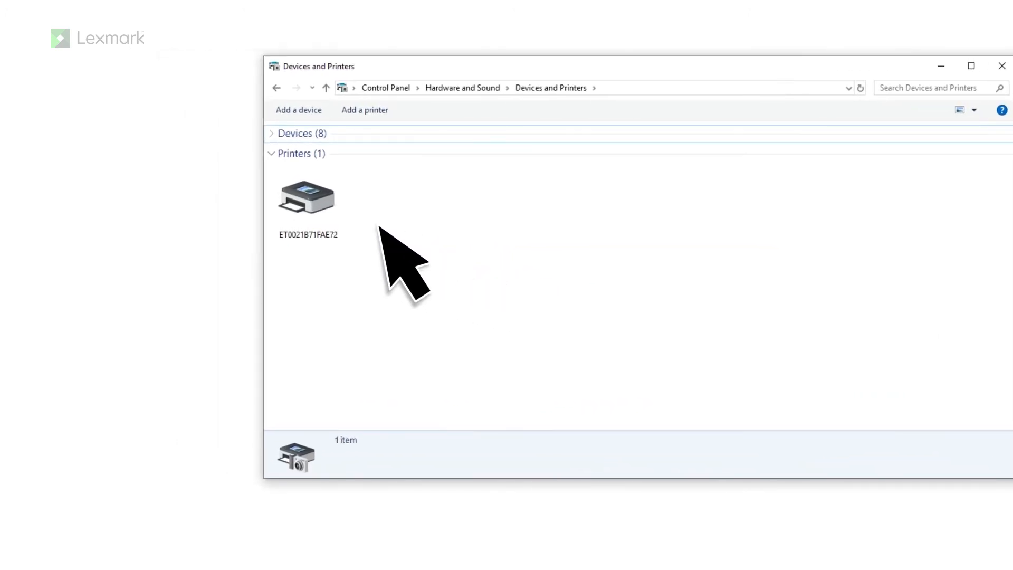
right_click(307, 200)
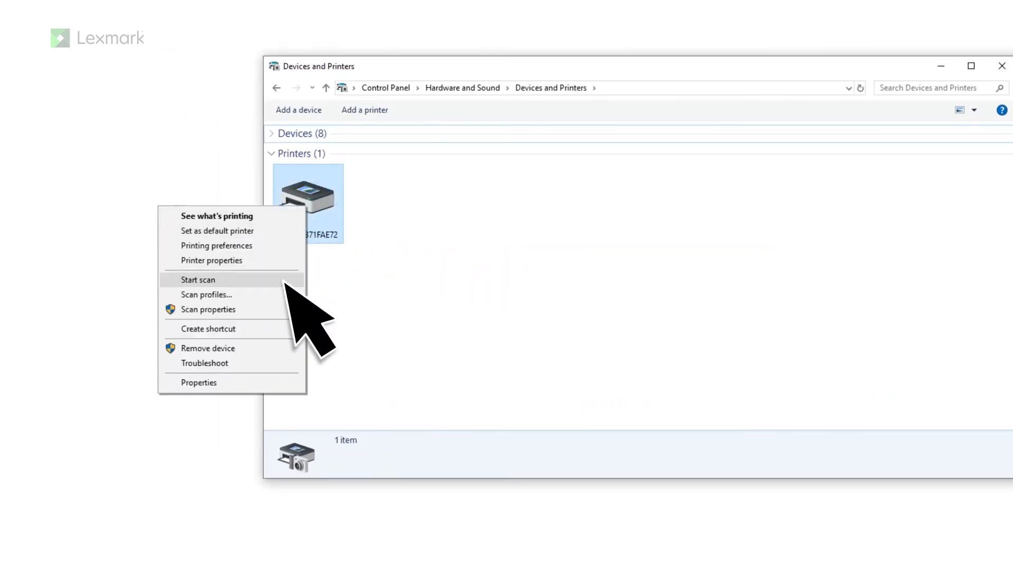
click(198, 279)
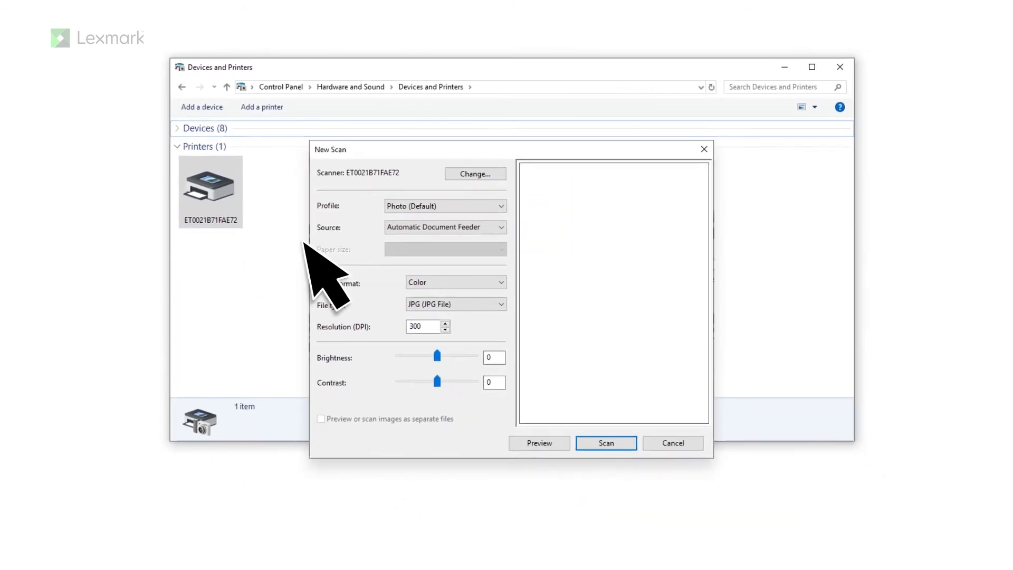